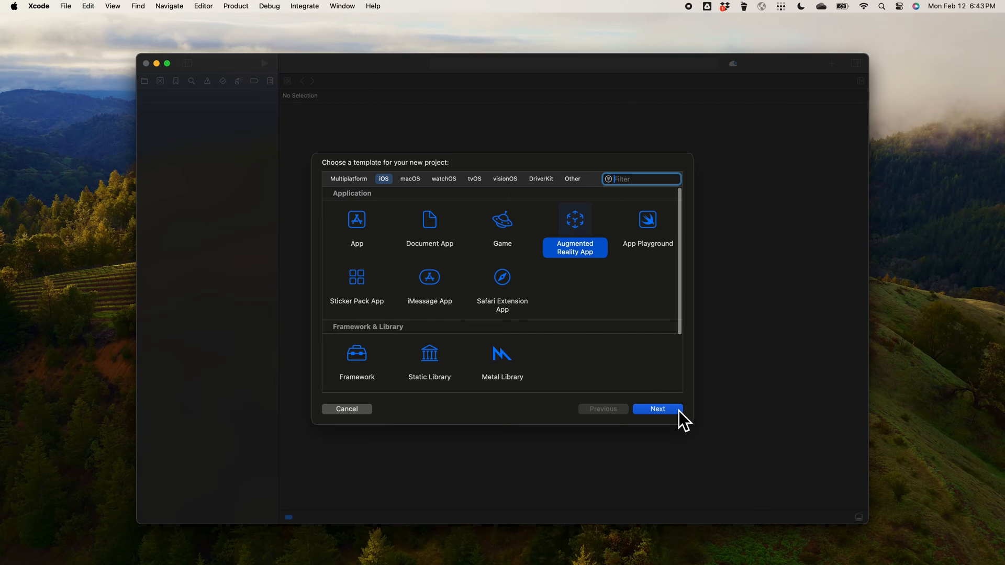
Step: Create the Augmented Reality App project named 'AR Gallery' in the Desktop folder
click(656, 409)
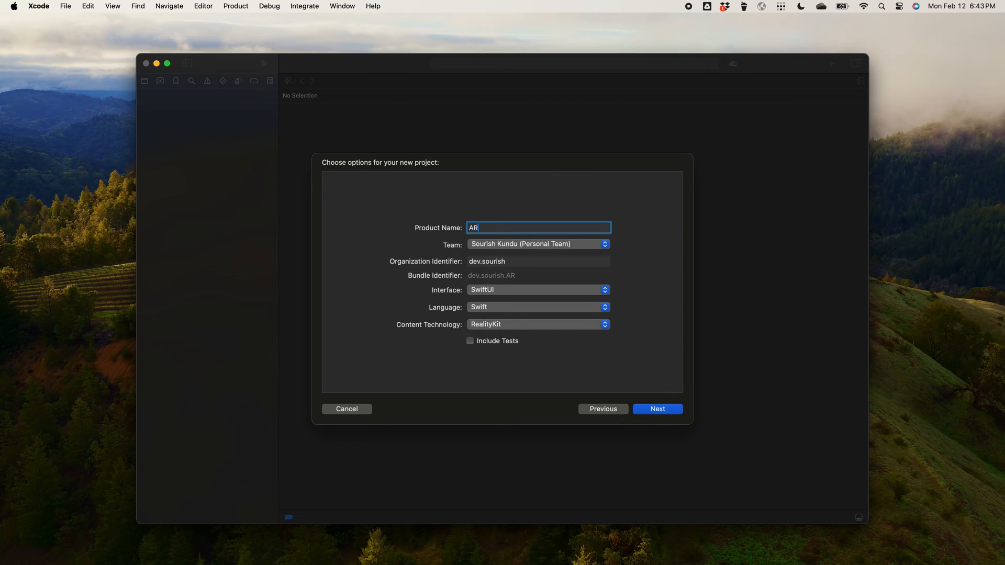
text(Gallery)
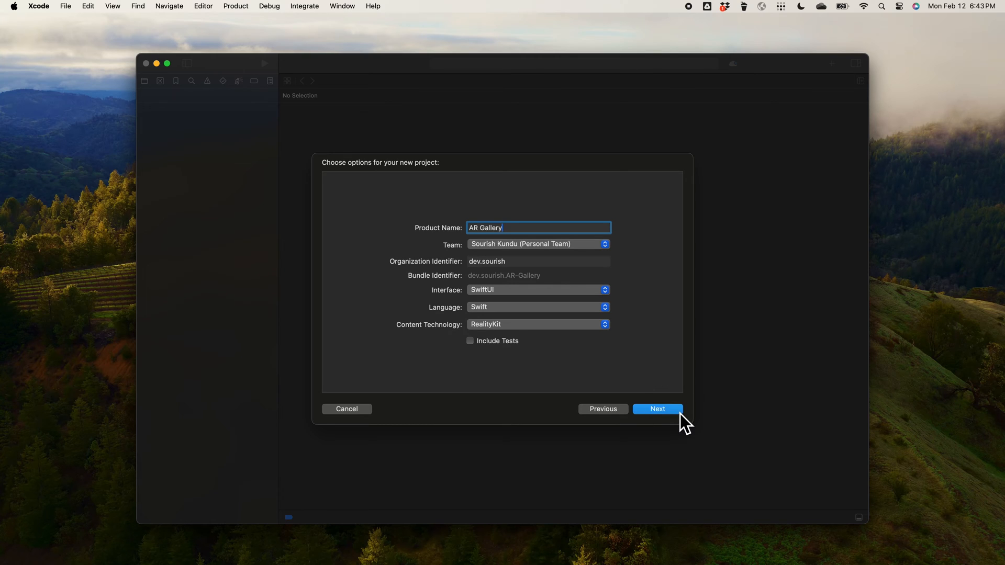
click(657, 409)
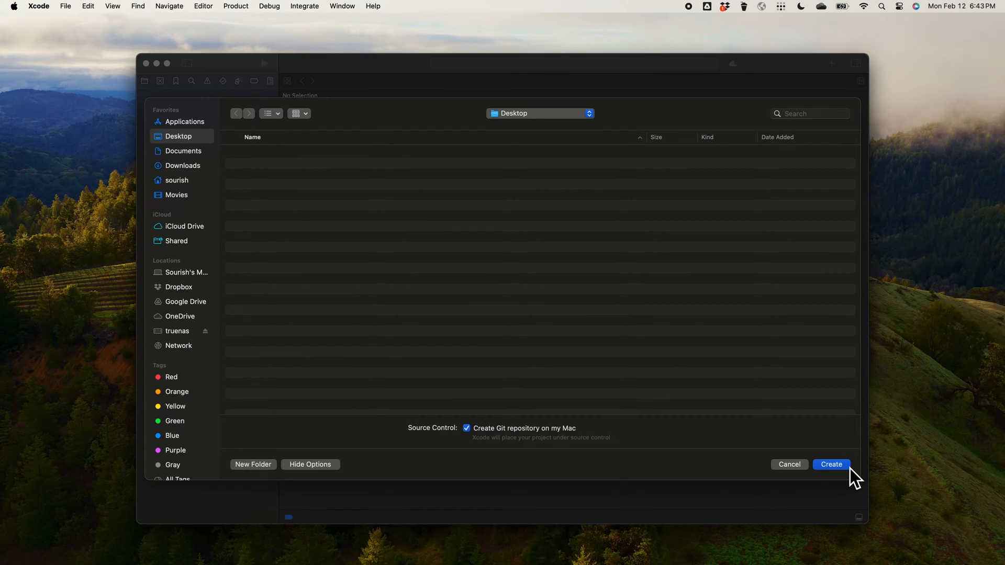
click(830, 465)
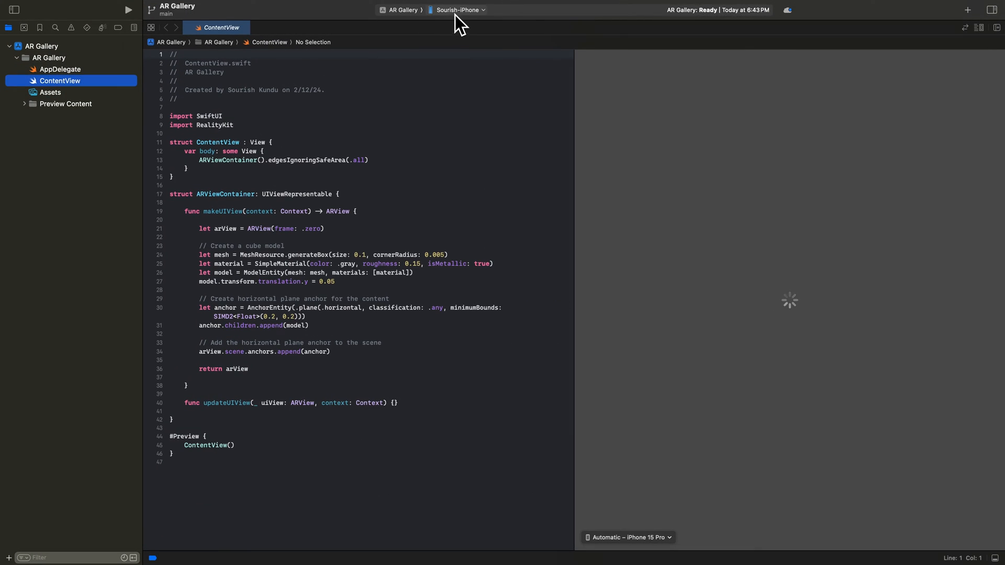
click(458, 9)
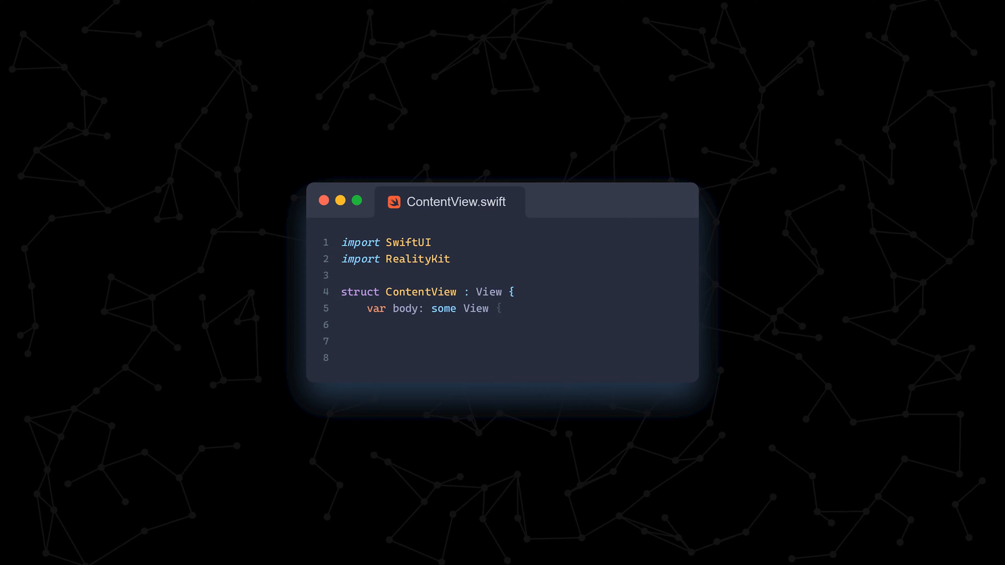
Step: Make ContentView's body a full-screen ARViewContainer().edgesIgnoringSafeArea(.all)
text(ARViewContainer().edgesIgnoringSafeArea(.all))
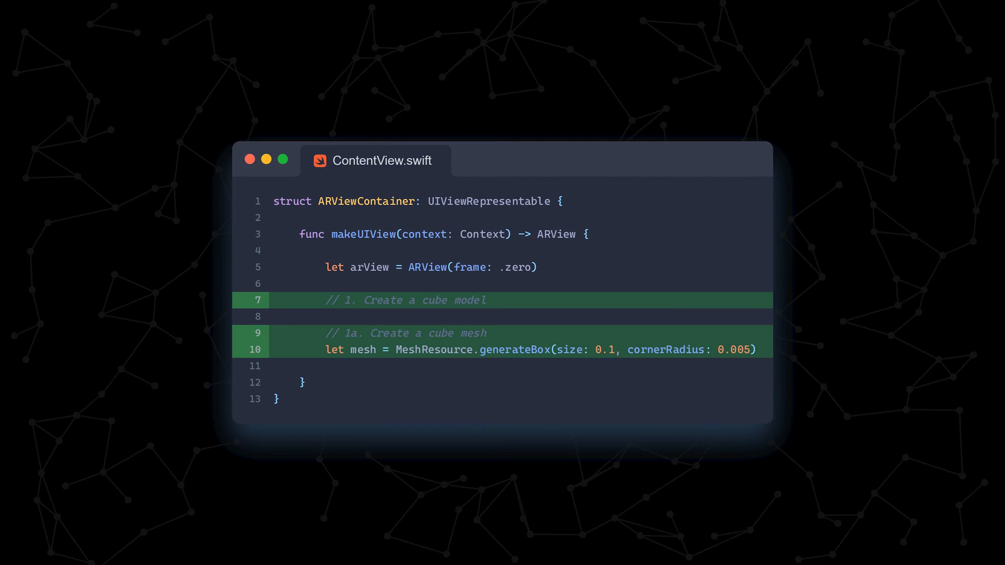
Step: Add a gray metallic SimpleMaterial (roughness 0.15), build the model entity and translate it up 0.05
text(// 1b. Create material)
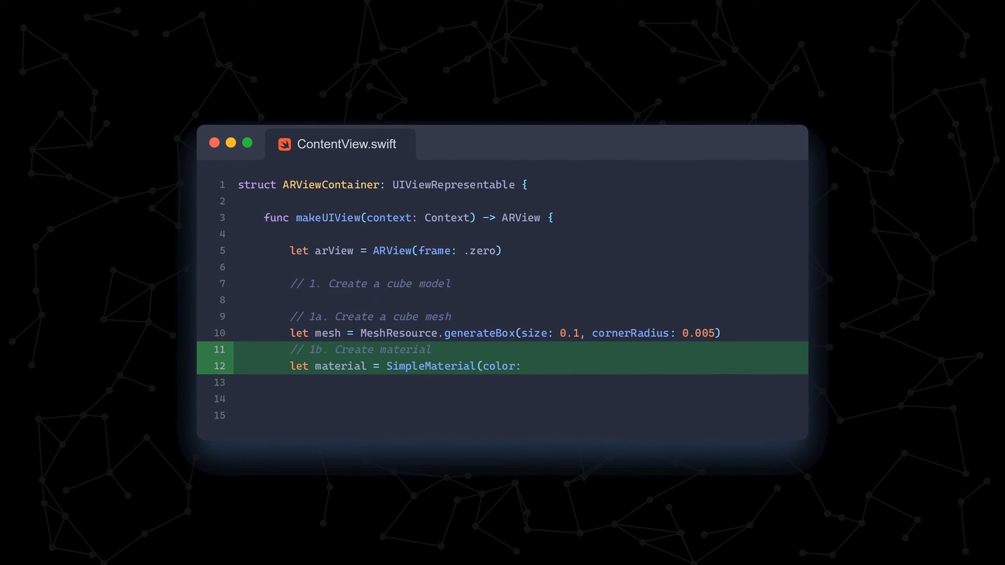
text(.gray, roughness: 0.15, isMetallic: true))
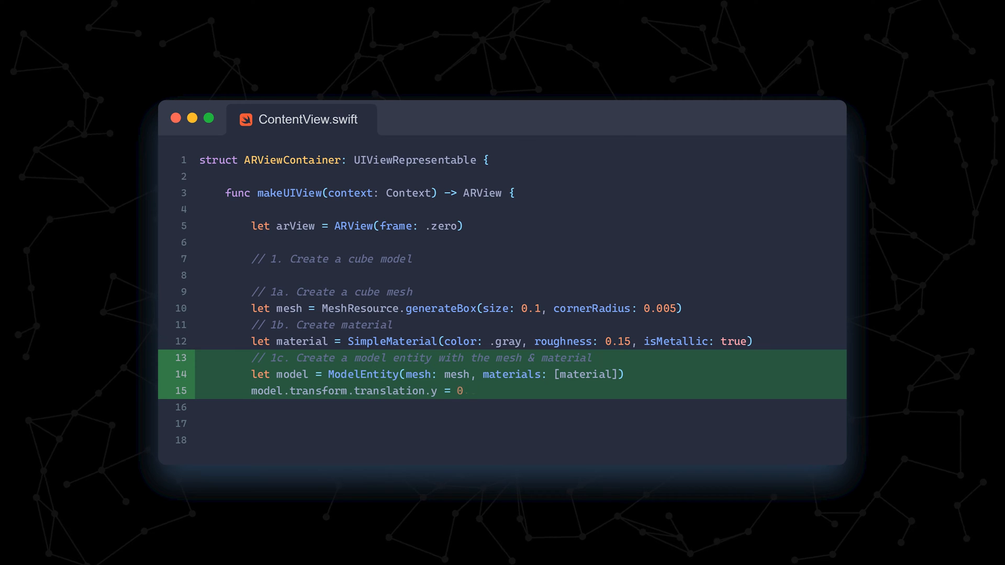
text(0.05 // Translating up by 0.05 so cube sits flush on plane)
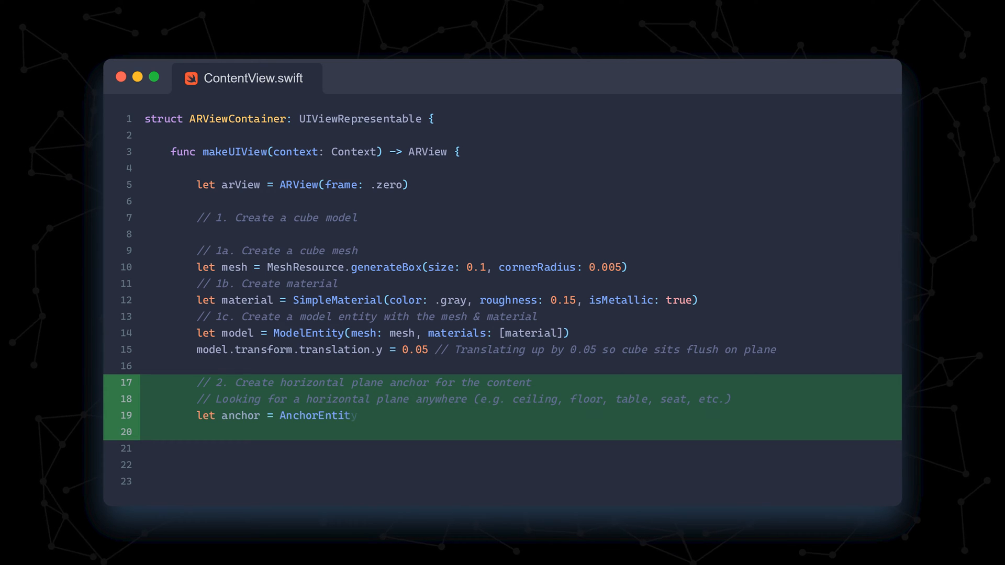
Step: Create an AnchorEntity on a horizontal plane with minimum bounds and close the block
text((.plane(.horizontal, classification: .any, minimumBounds: SIMD2<Float>(0.2, 0.2))))
click(522, 432)
text(anchor.children.append(model) // Attaching the virtual model to the anchor point in the real worl)
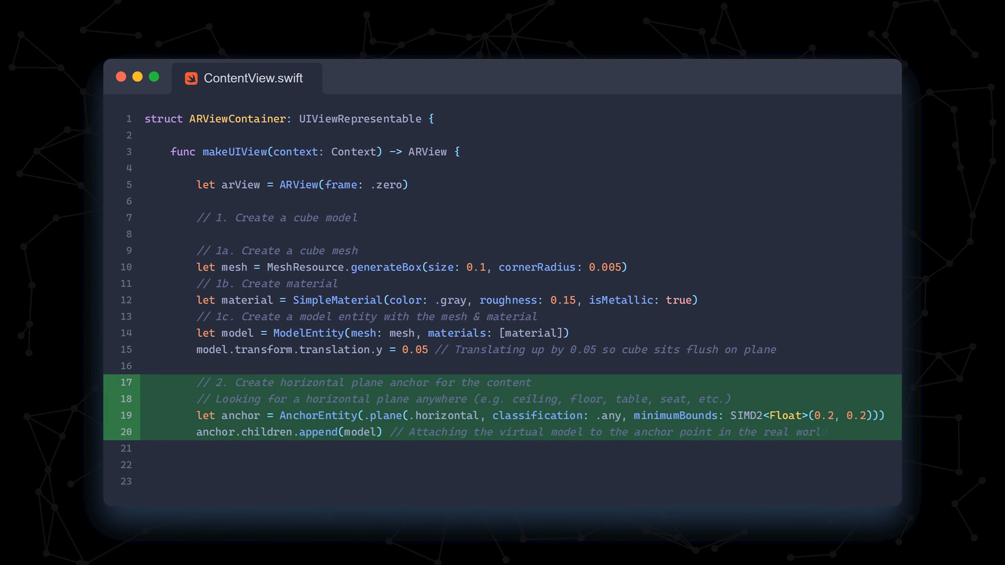
text(})
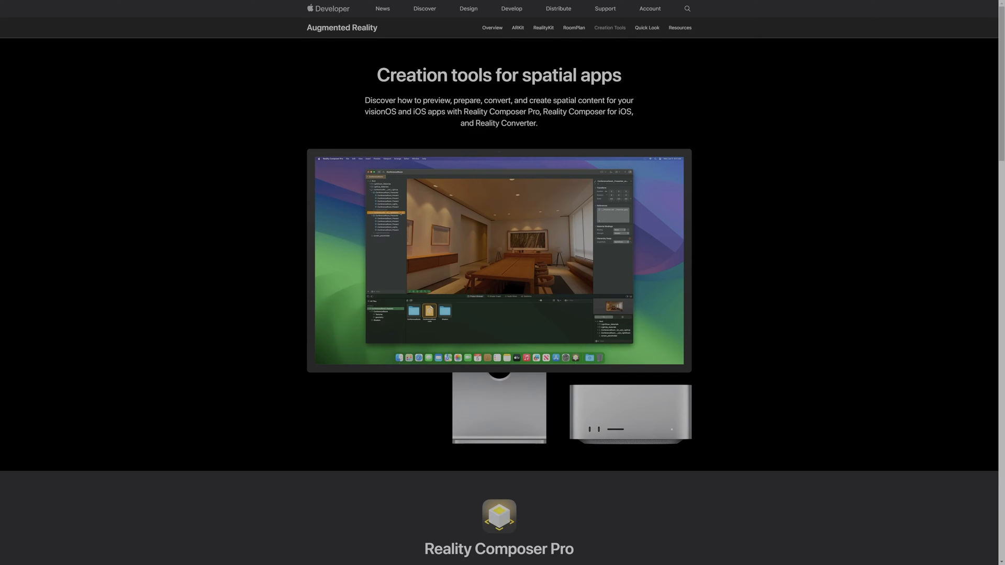
Step: Scroll the creation tools page down to the Reality Composer Pro section
scroll(down, 3)
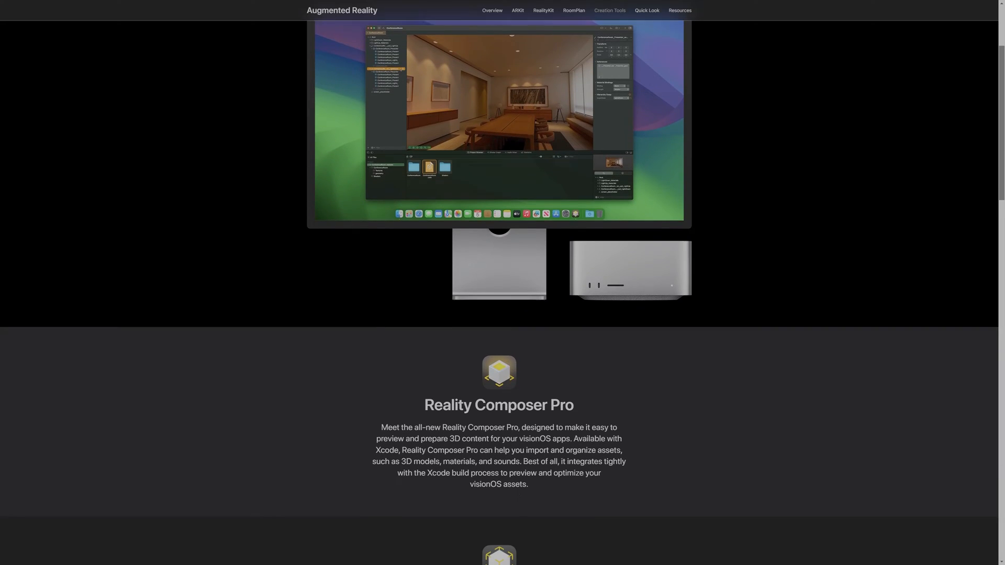
scroll(down, 3)
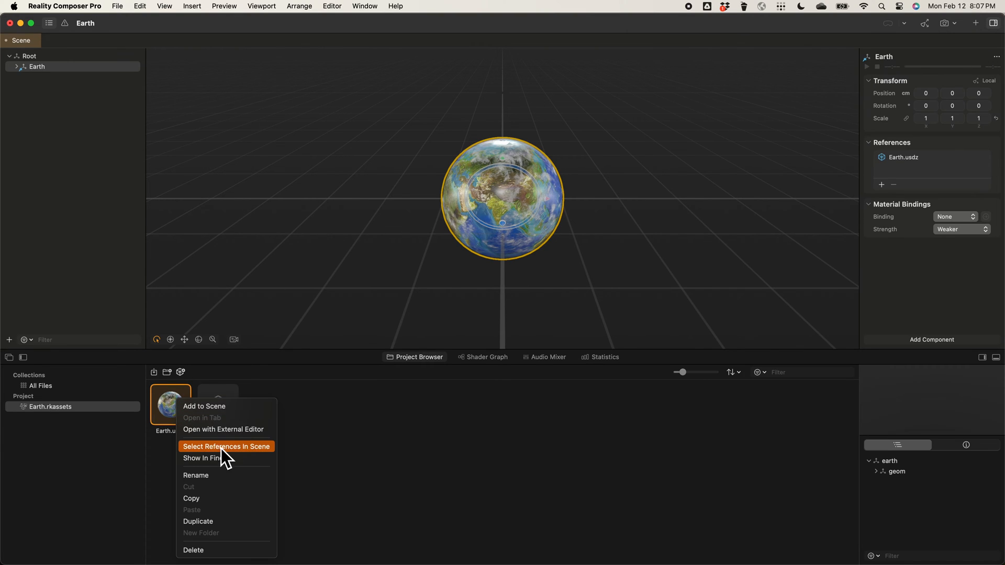
Step: Select the scene references of the Earth.usdz asset in Reality Composer Pro
click(201, 457)
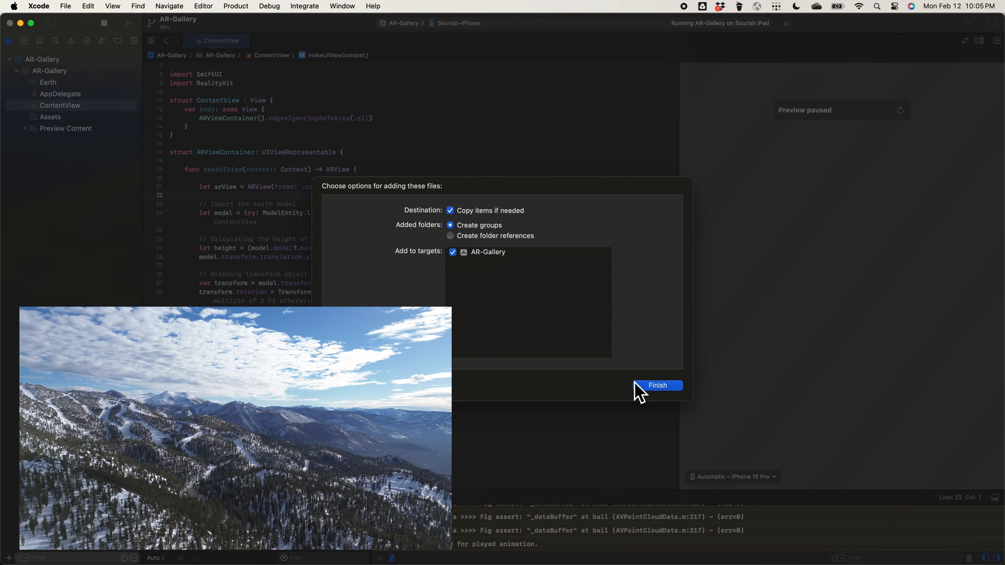
Step: Add tahoe.jpg to the project and create a new image set in Assets using the tahoe photo
click(656, 385)
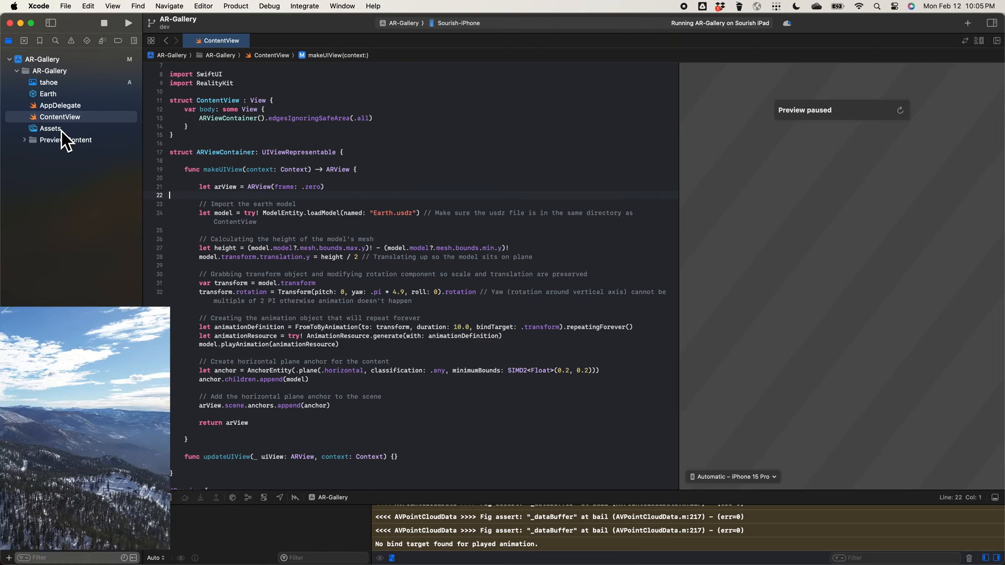
right_click(50, 128)
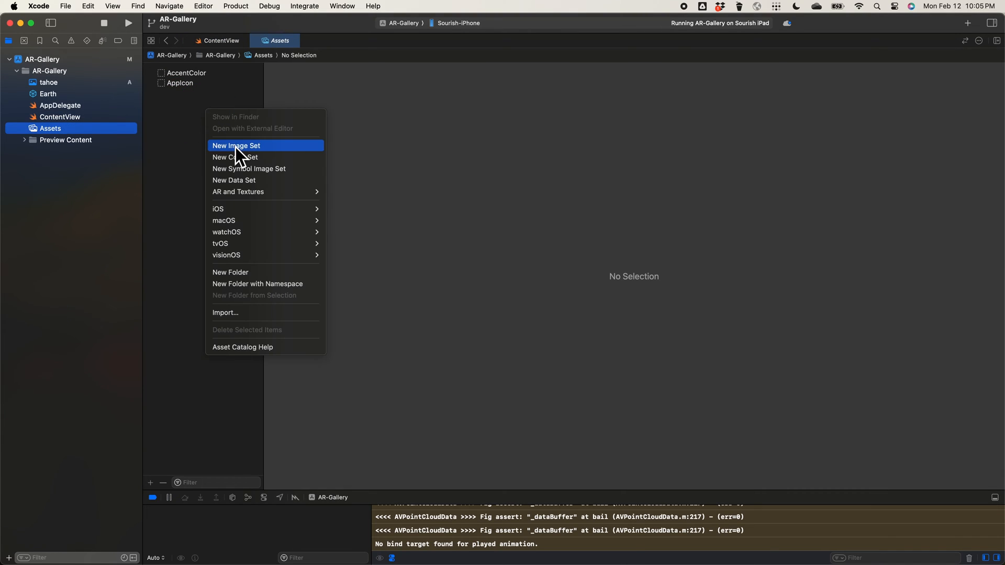
click(235, 146)
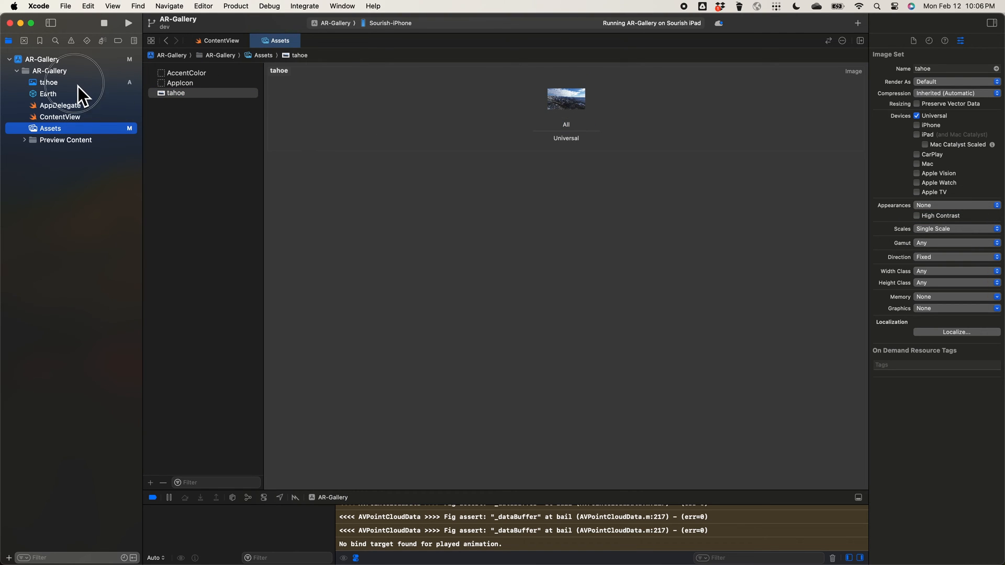
click(49, 82)
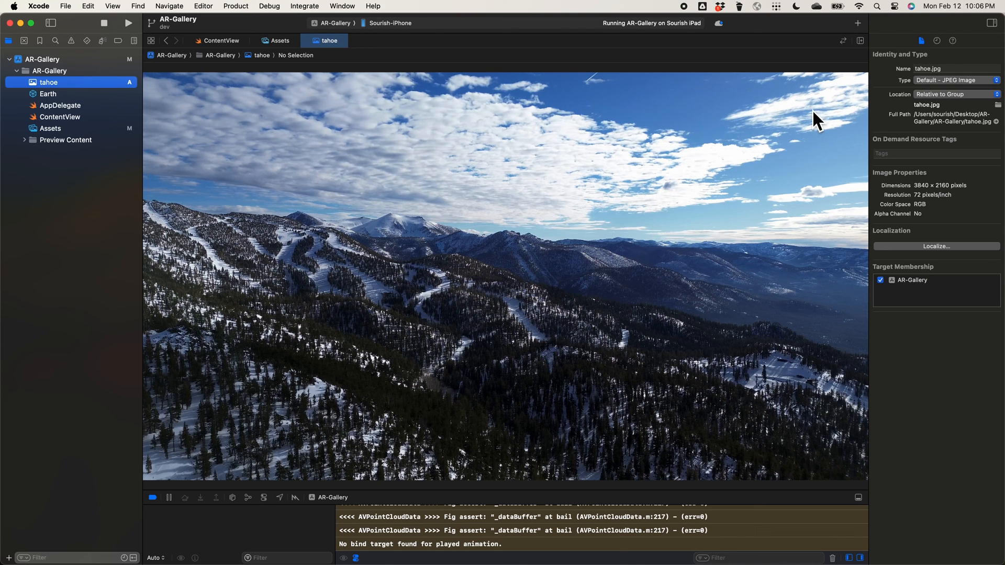
mouse_move(840, 96)
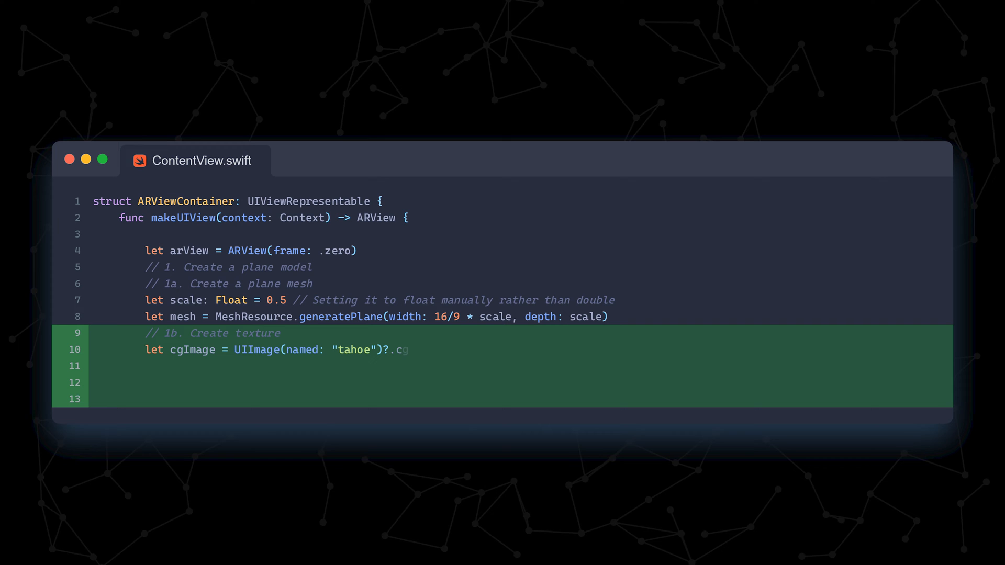
Step: Load the tahoe UIImage and give the SimpleMaterial a white tint with imgTexture
text(Image)
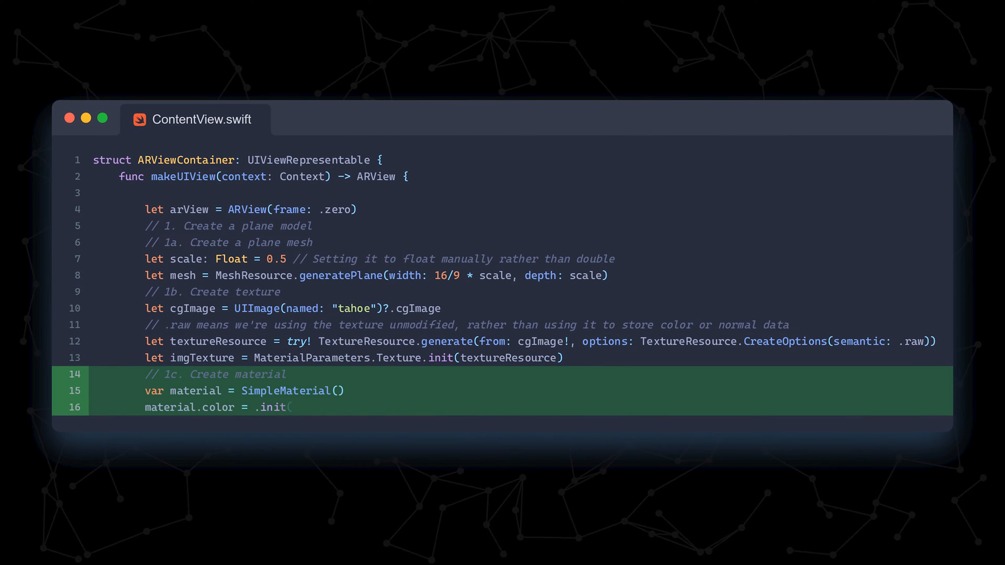
text(tint: .white, texture: imgTexture))
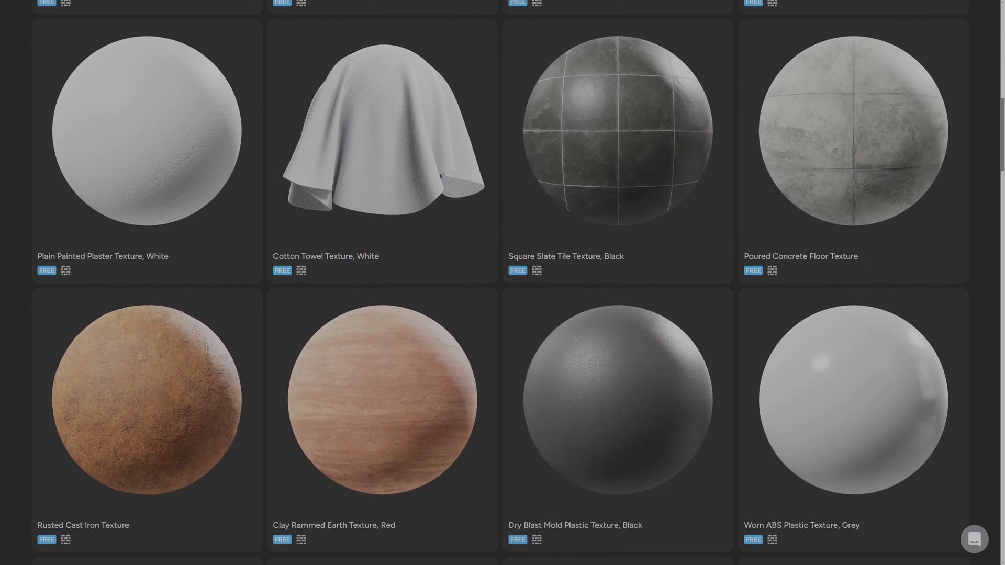
Step: Scroll through the free texture thumbnails in the texture library site
scroll(down, 3)
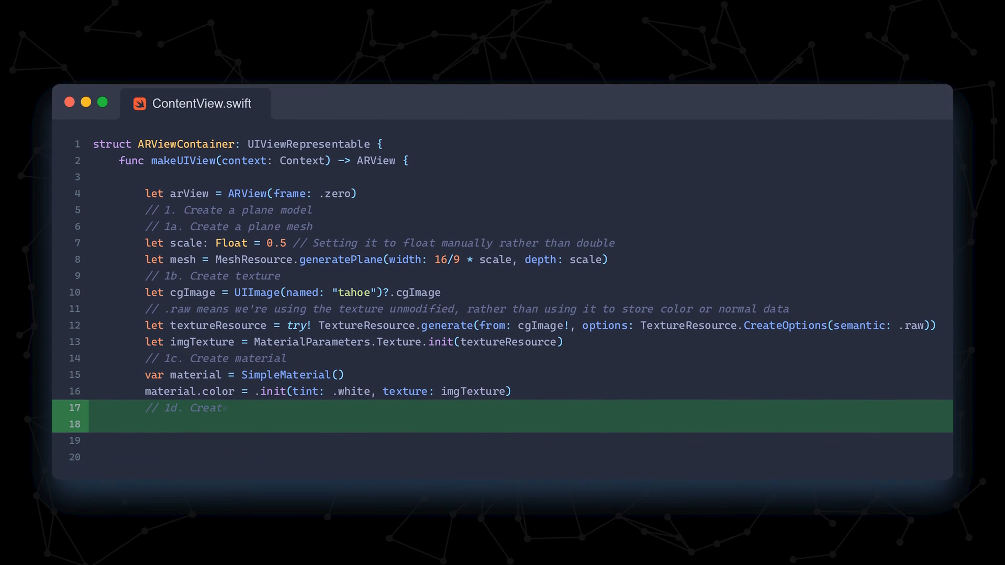
Step: Write the '// 1d. Create a model entity' comment below the material code
text(a model entity)
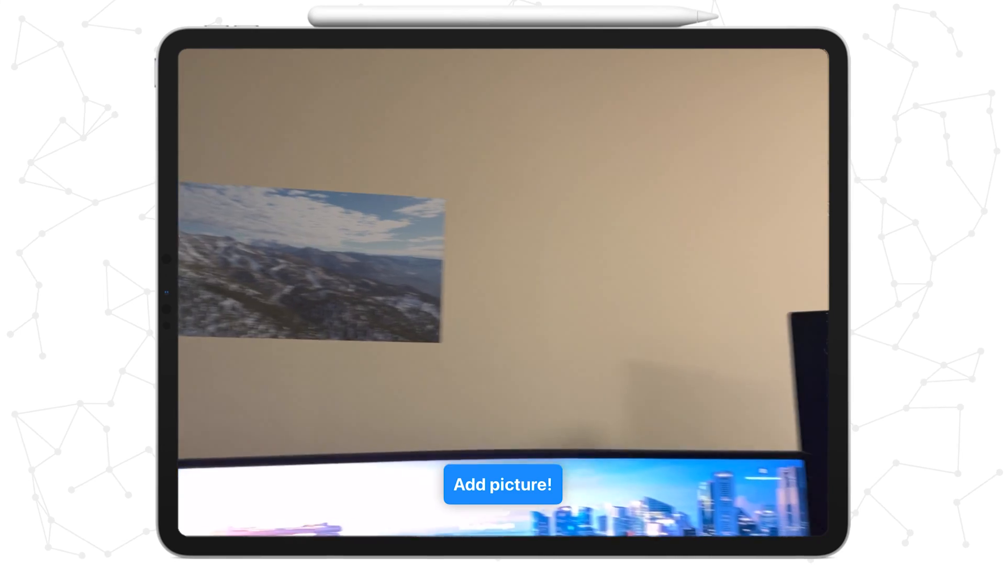
Step: Tap Add picture! twice to hang two tahoe photos side by side on the wall
click(502, 485)
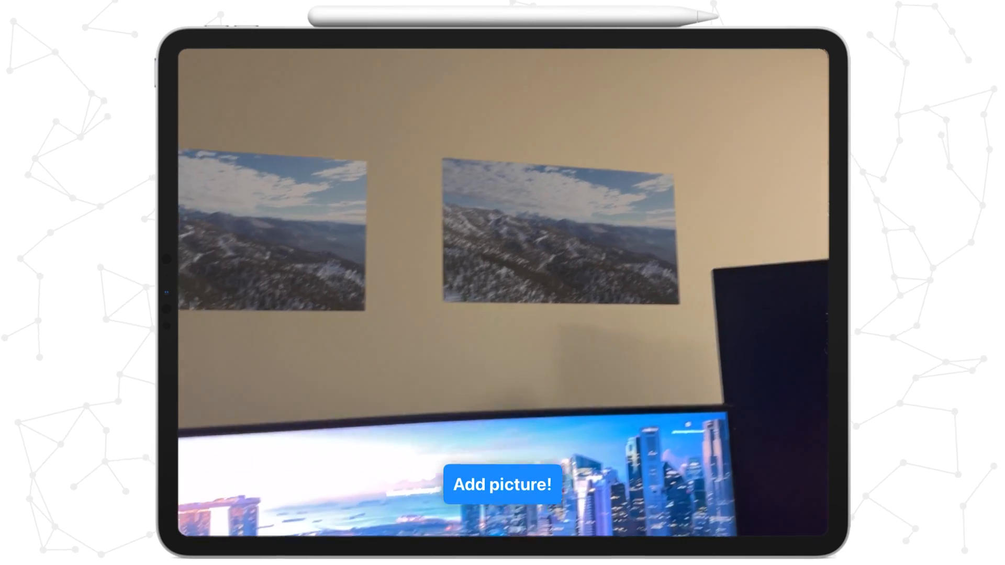
click(503, 485)
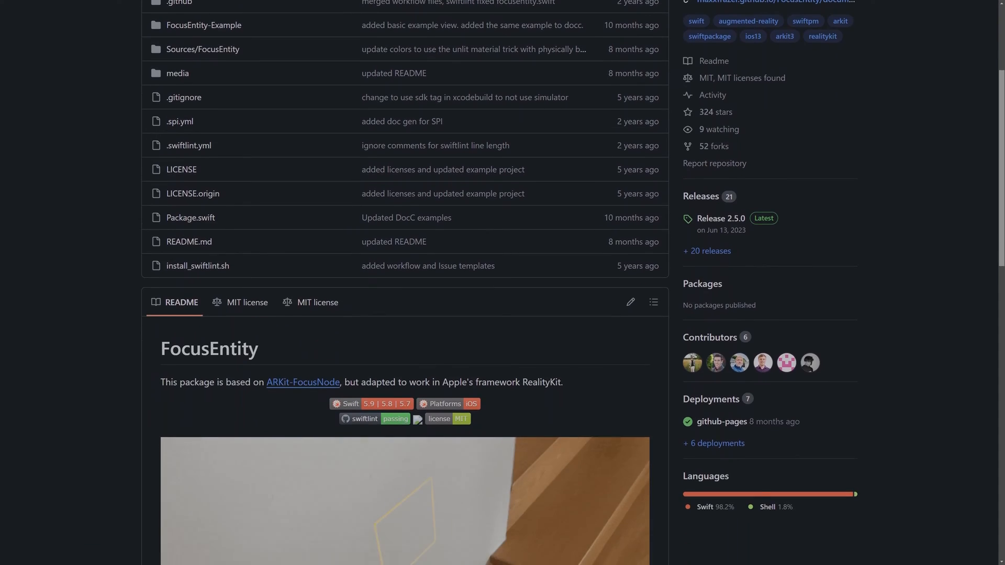
Step: Scroll through the FocusEntity README, then reach Xcode's File menu
scroll(down, 3)
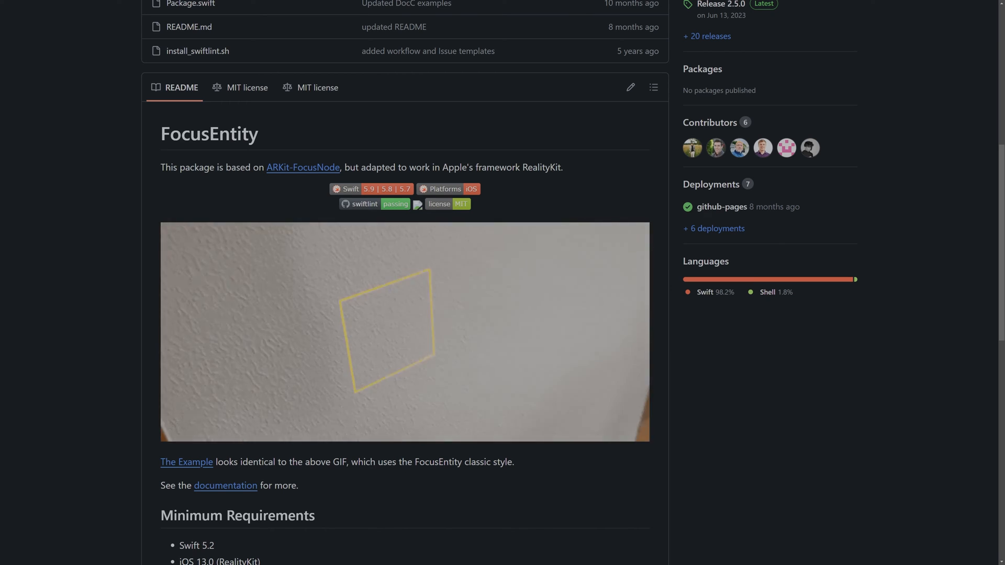
click(65, 6)
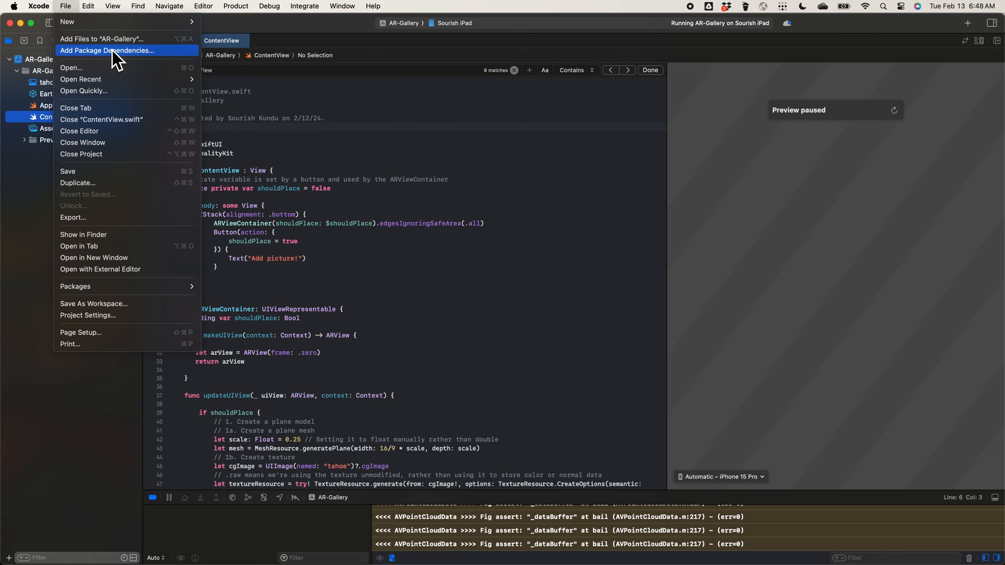
click(65, 6)
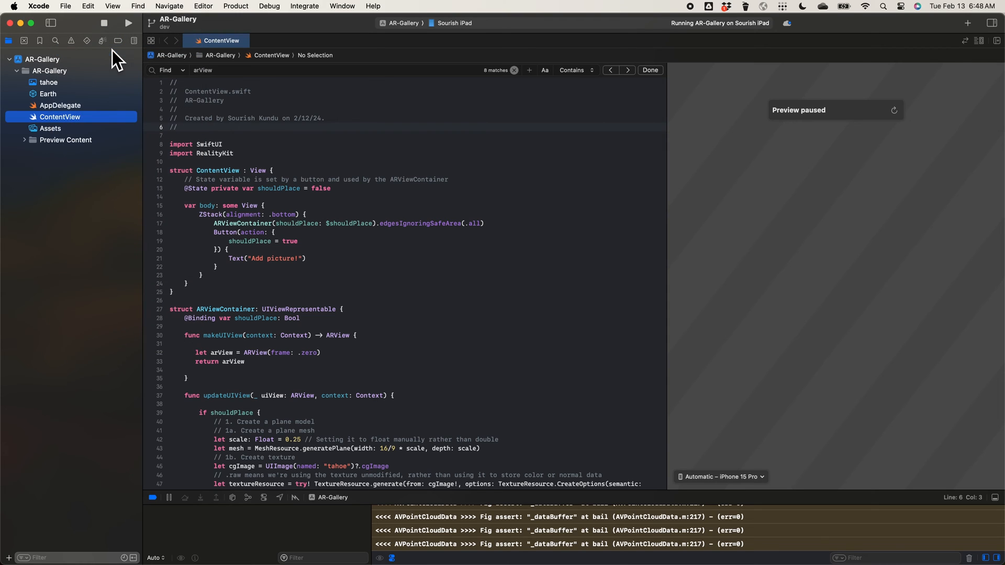
text(https://github.com/maxxfrazer/FocusEntity)
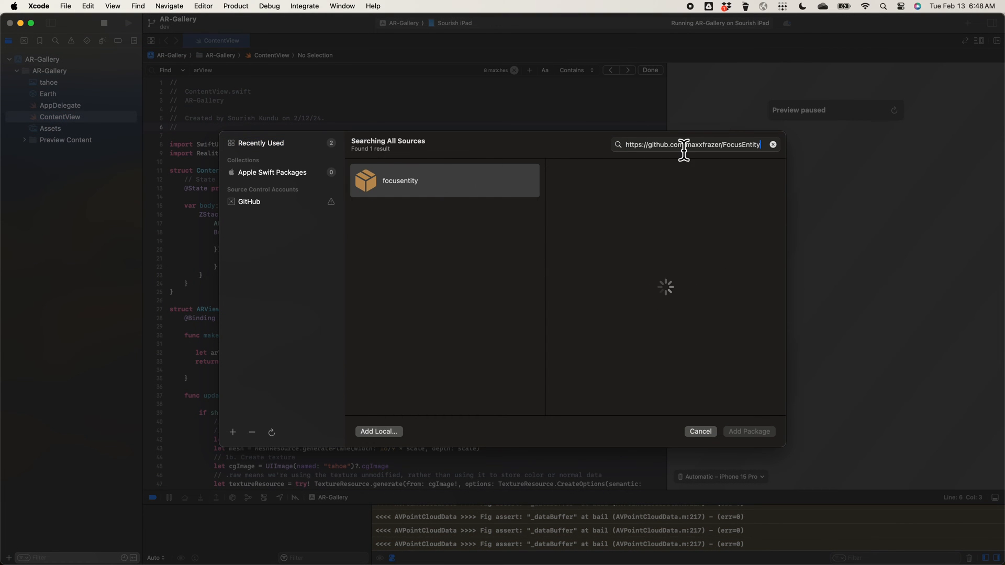
click(443, 181)
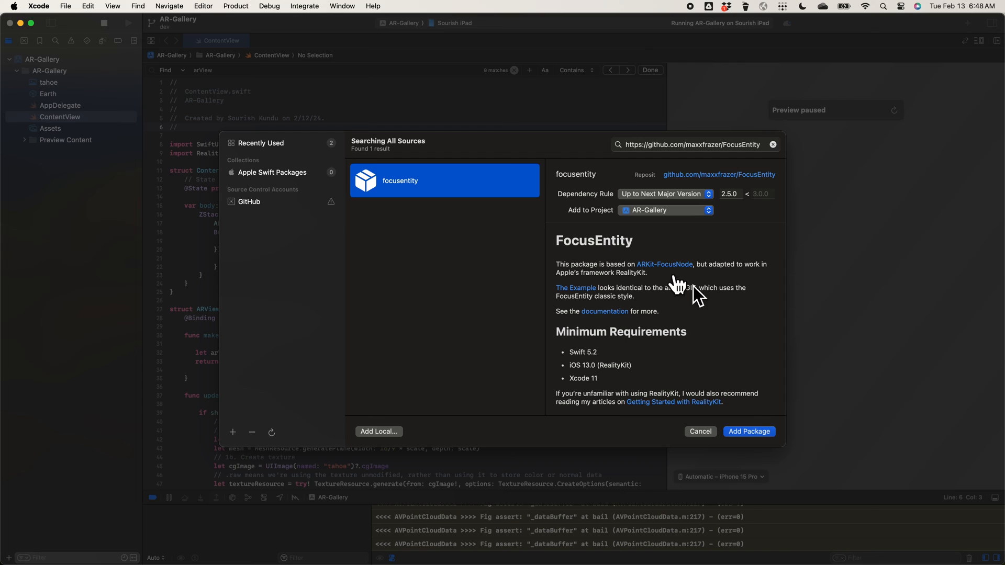
click(747, 431)
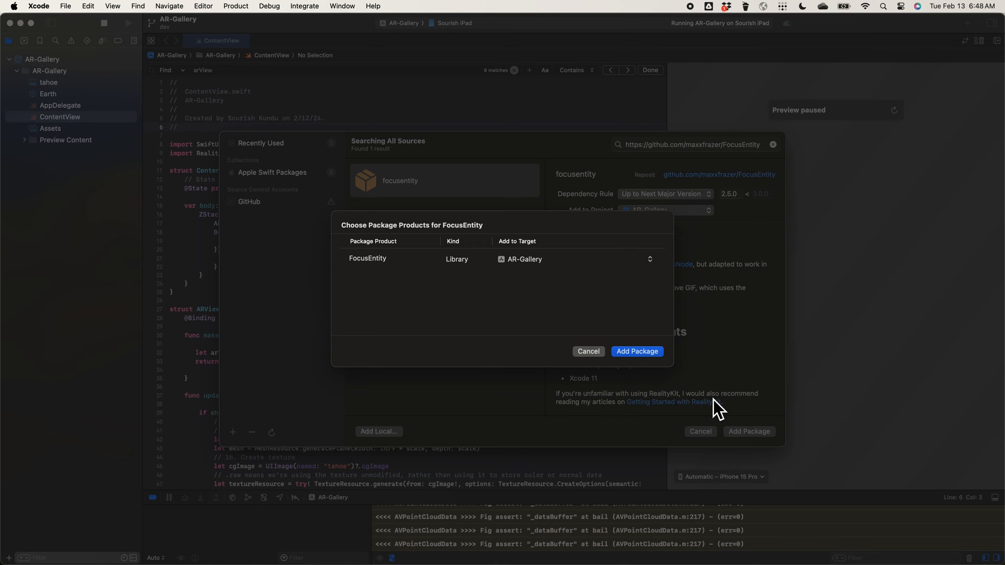
click(636, 352)
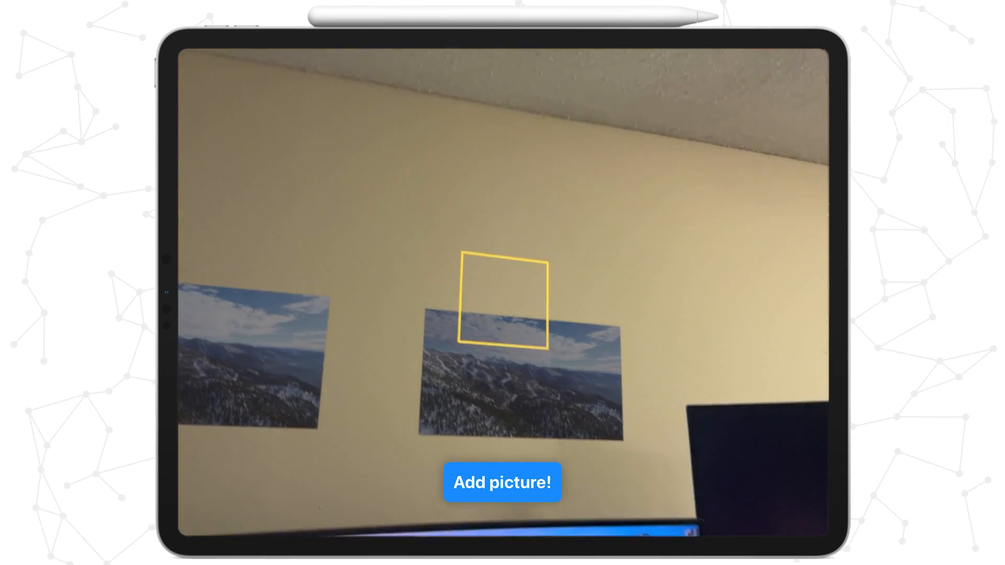
Step: Place a picture on the wall where the yellow focus square rests
click(503, 481)
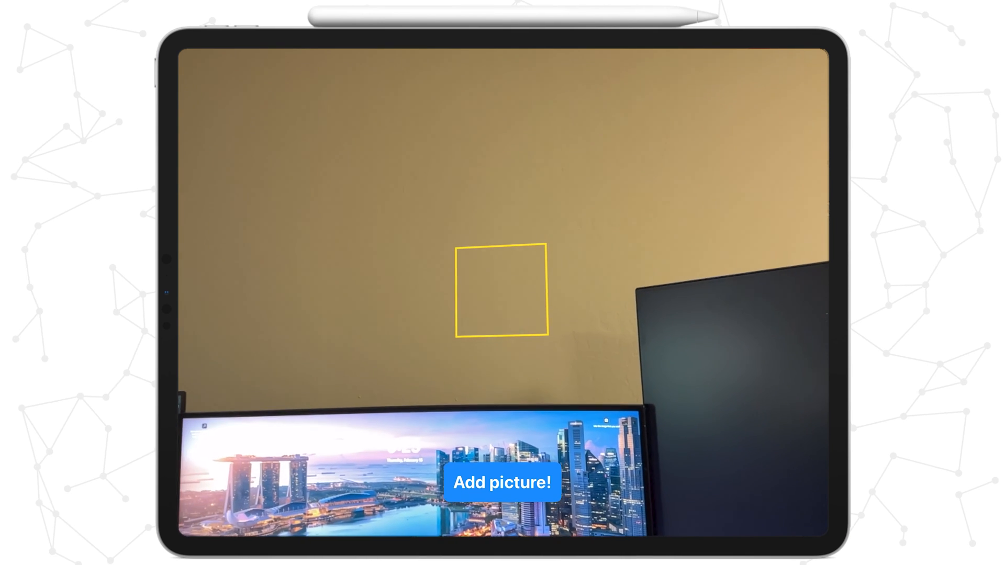
Step: Hang two tahoe pictures at the focus square so the real monitor partly occludes them
click(501, 482)
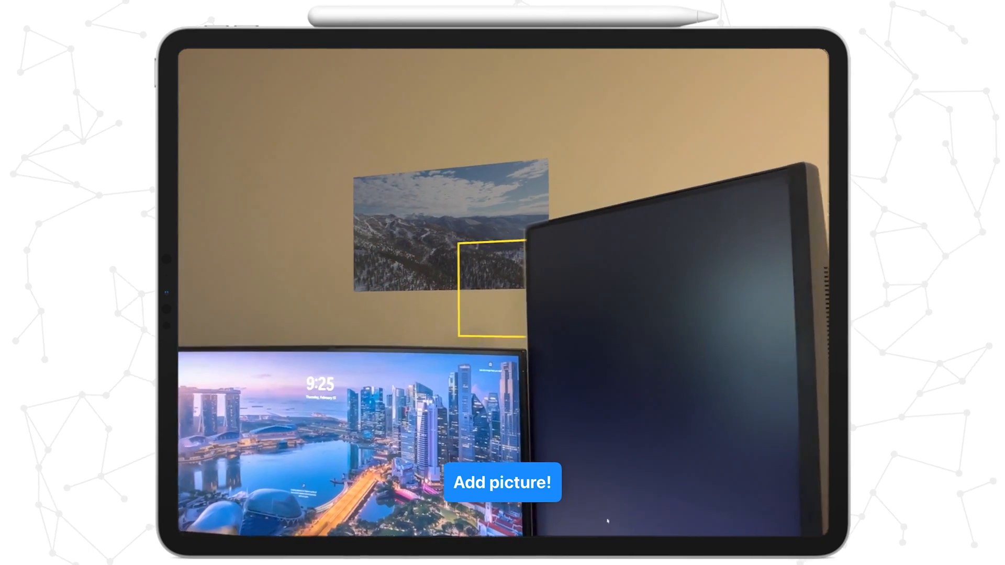
click(501, 483)
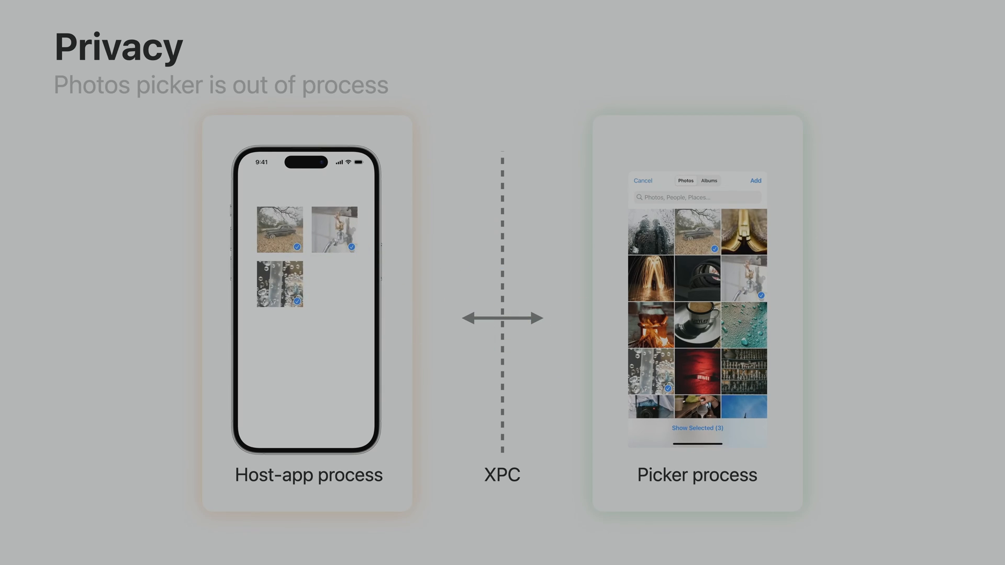
Step: Advance past the Privacy slide about the out-of-process photos picker
key(Right)
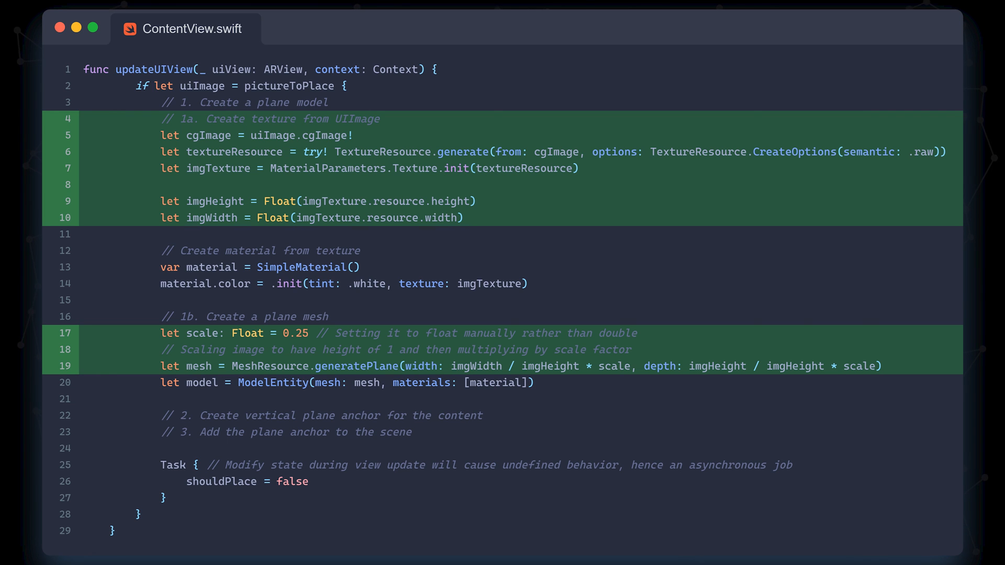
Step: In the async Task, set pictureToPlace = nil after placing the textured plane
text(pictureToPlace = nil)
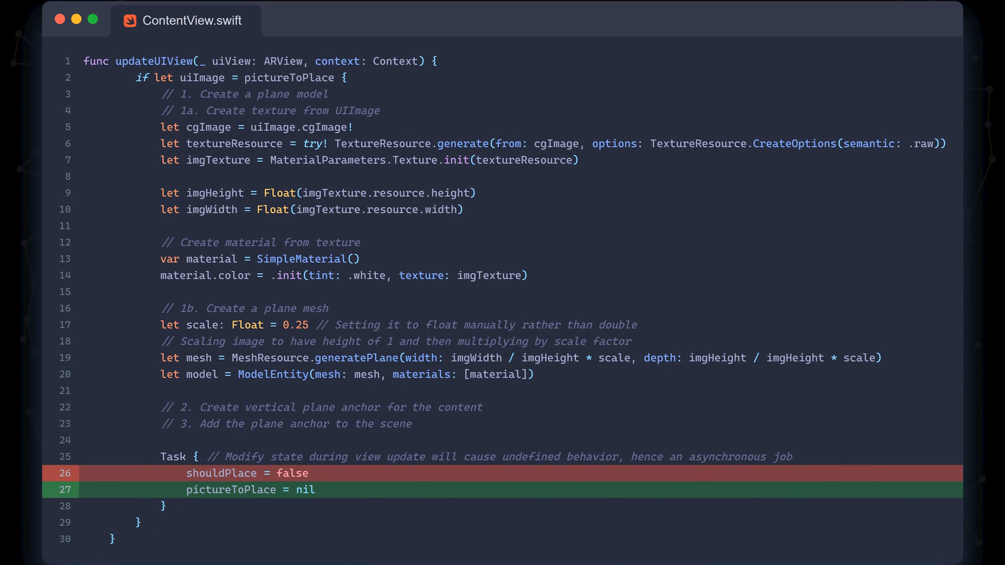